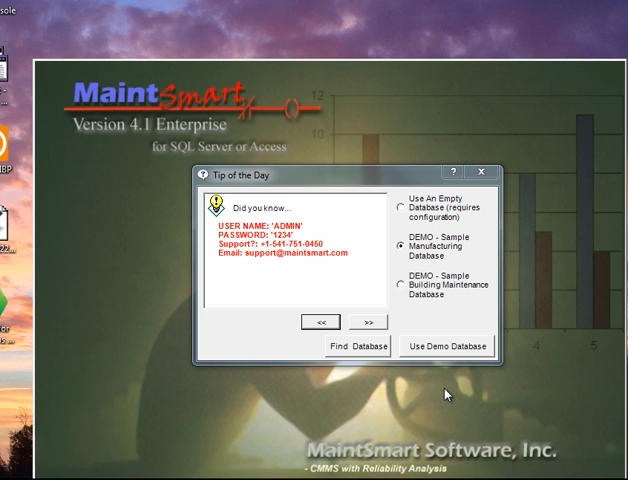
{"action": "mouse_move", "coordinate": [432, 264]}
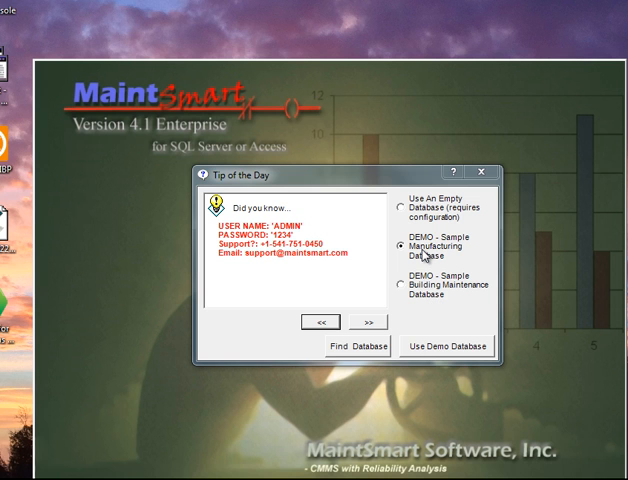
{"action": "mouse_move", "coordinate": [436, 292]}
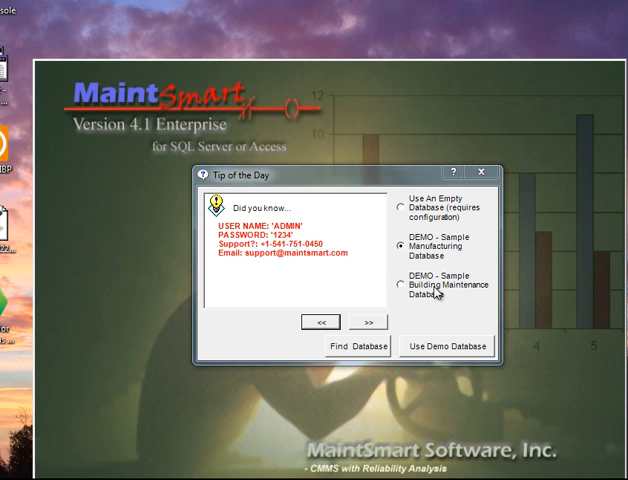
{"action": "mouse_move", "coordinate": [430, 218]}
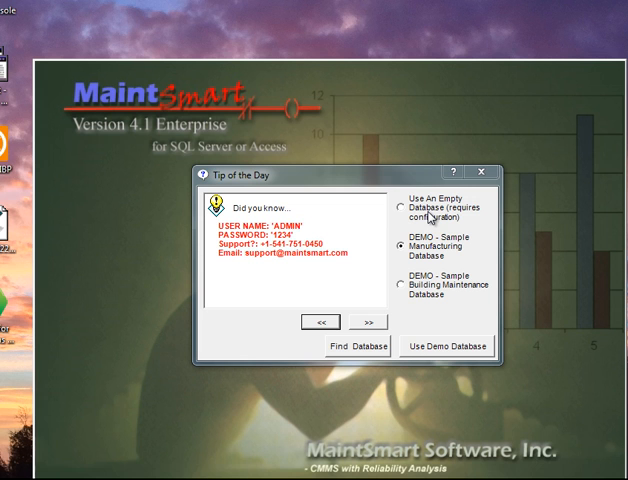
{"action": "mouse_move", "coordinate": [430, 292]}
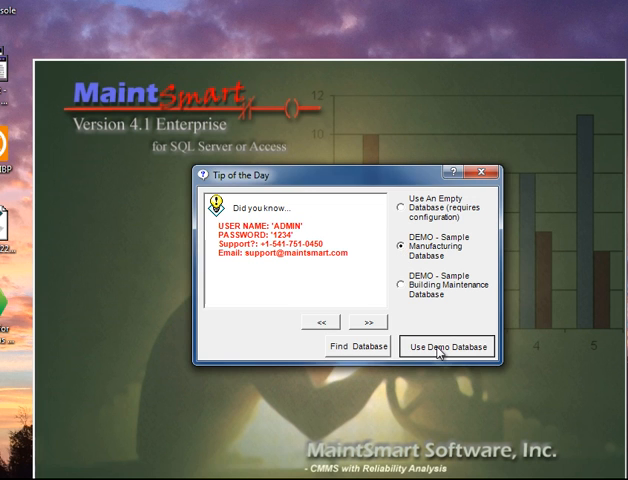
Open the demo database and log in to the Sacramento plant as Admin
{"action": "left_click", "coordinate": [448, 346]}
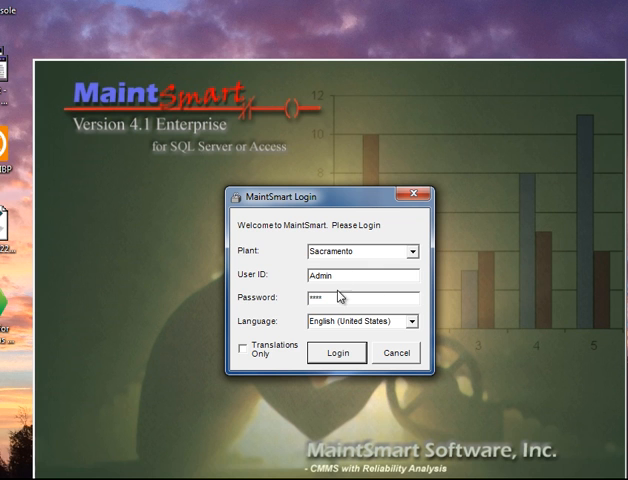
{"action": "mouse_move", "coordinate": [266, 286]}
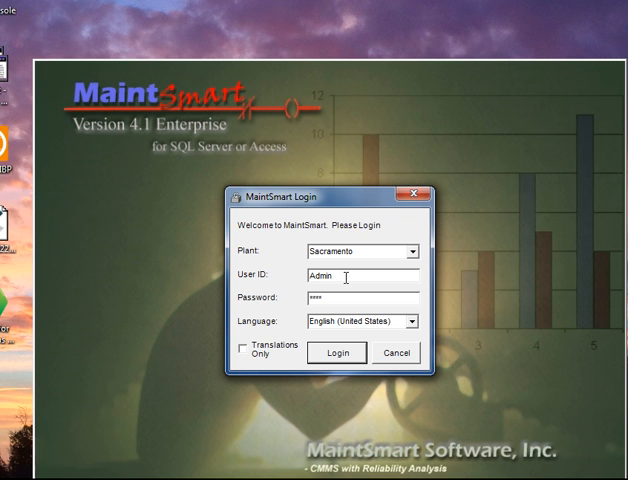
{"action": "left_click", "coordinate": [340, 352]}
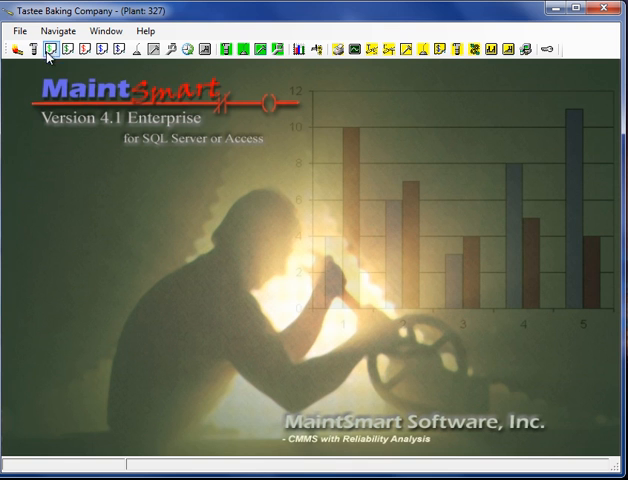
{"action": "mouse_move", "coordinate": [528, 60]}
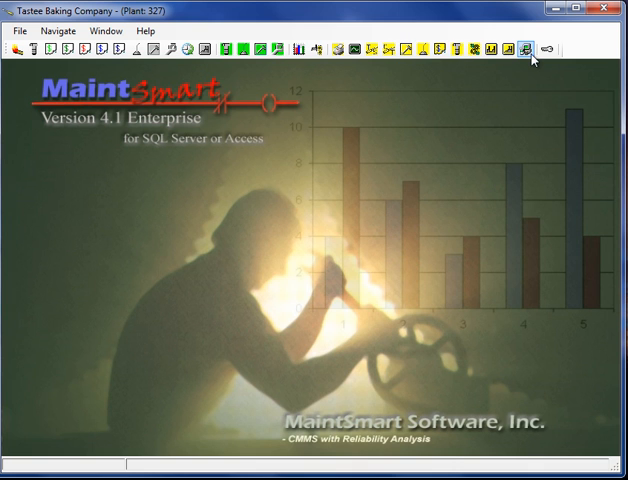
{"action": "mouse_move", "coordinate": [528, 50]}
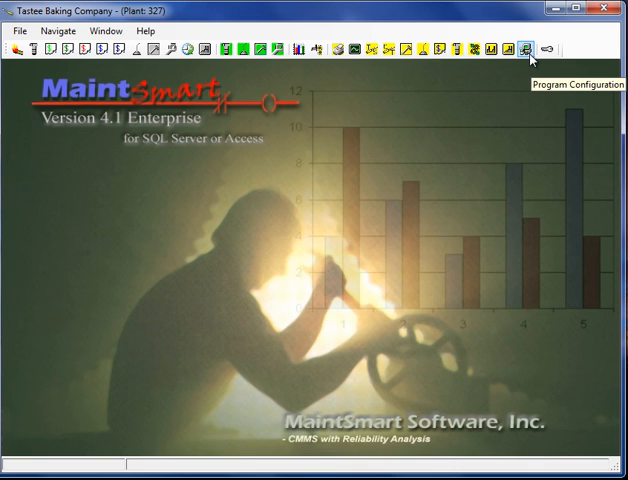
{"action": "mouse_move", "coordinate": [222, 68]}
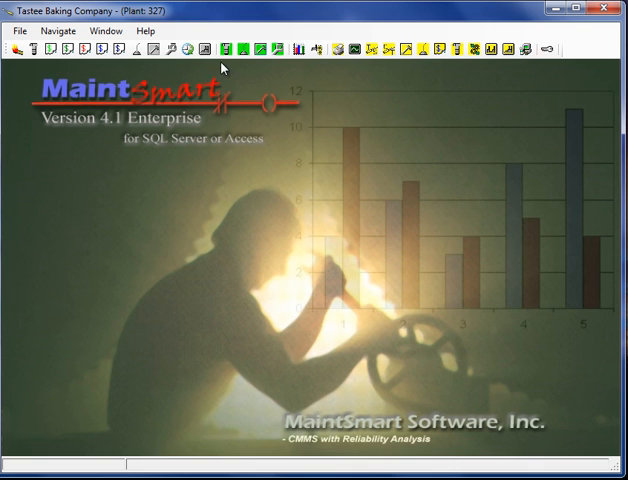
{"action": "mouse_move", "coordinate": [172, 50]}
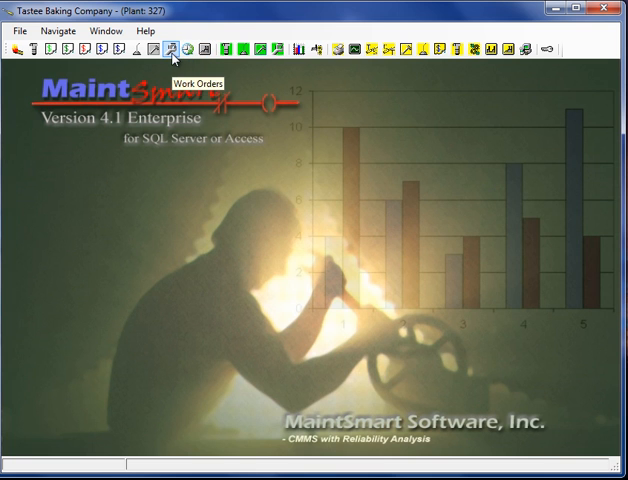
{"action": "mouse_move", "coordinate": [16, 52]}
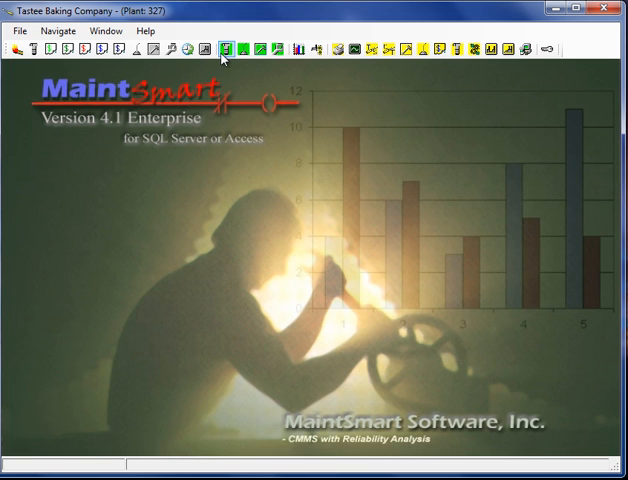
{"action": "mouse_move", "coordinate": [280, 52]}
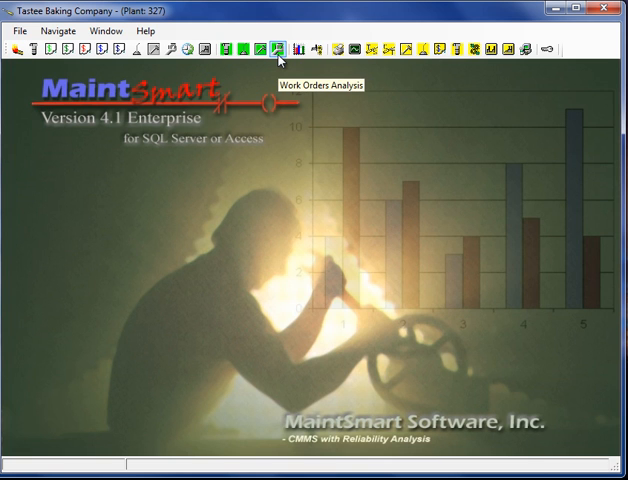
{"action": "mouse_move", "coordinate": [376, 56]}
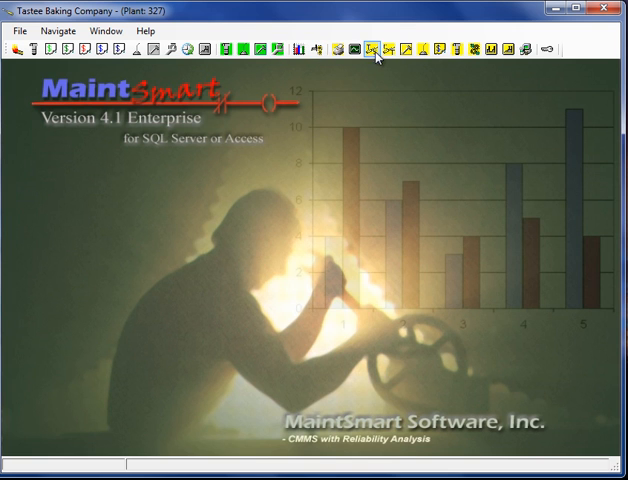
{"action": "mouse_move", "coordinate": [512, 50]}
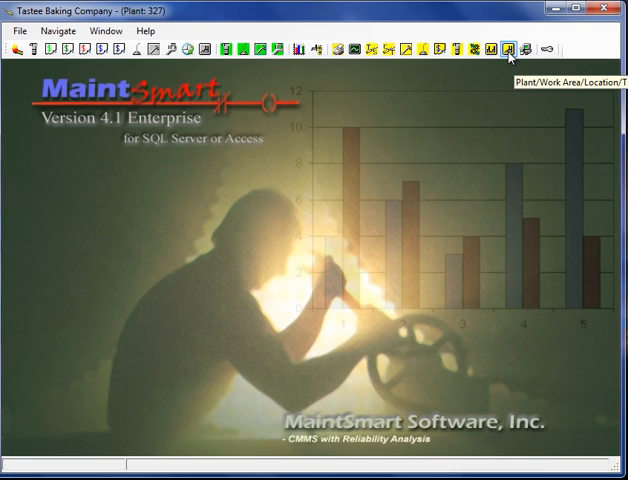
{"action": "mouse_move", "coordinate": [172, 50]}
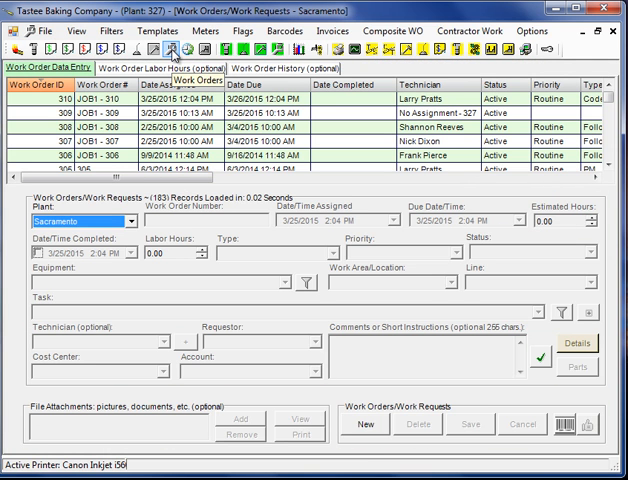
{"action": "mouse_move", "coordinate": [196, 118]}
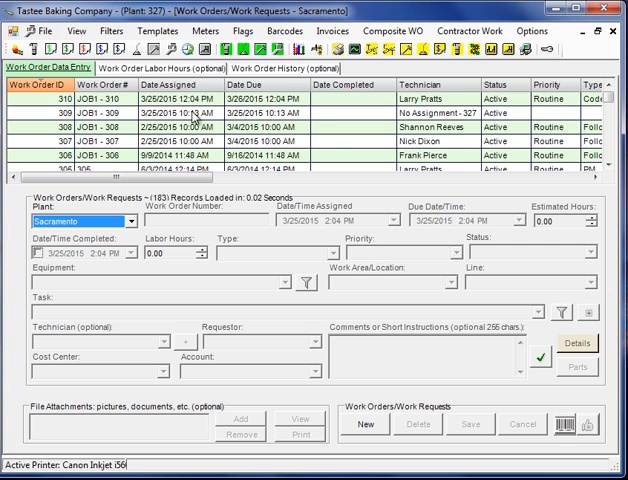
{"action": "mouse_move", "coordinate": [332, 156]}
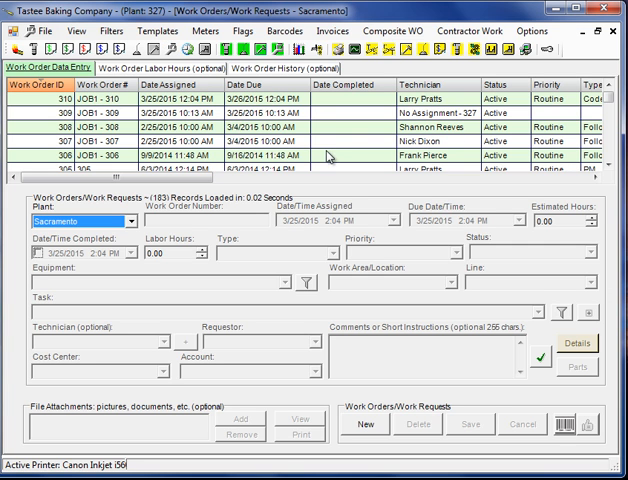
{"action": "mouse_move", "coordinate": [330, 152]}
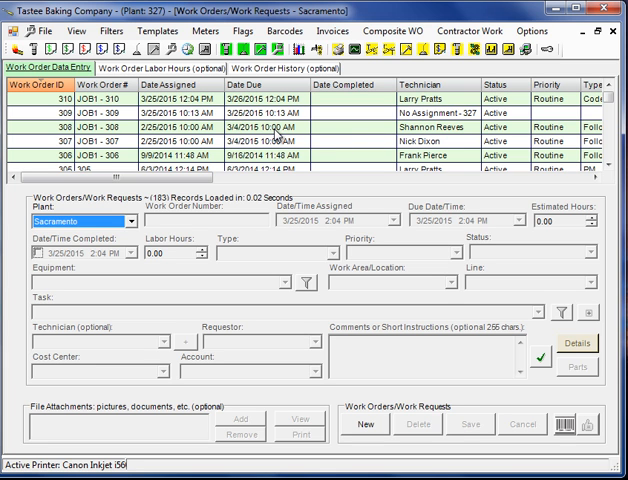
{"action": "mouse_move", "coordinate": [316, 296]}
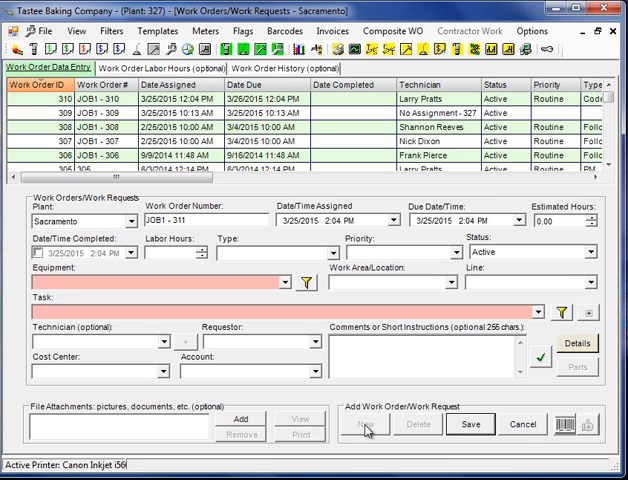
{"action": "mouse_move", "coordinate": [280, 324]}
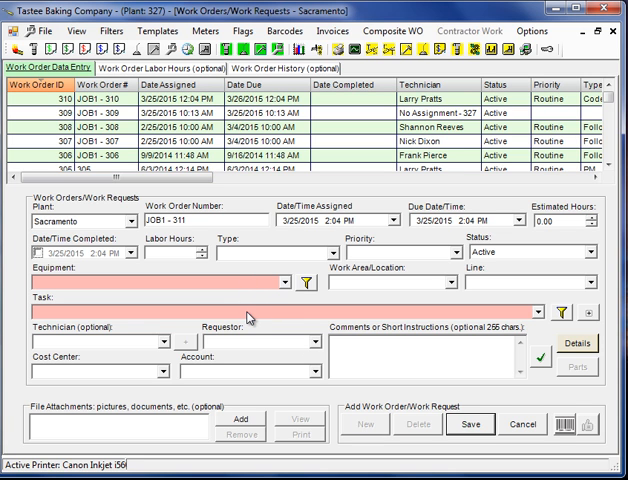
{"action": "mouse_move", "coordinate": [304, 290]}
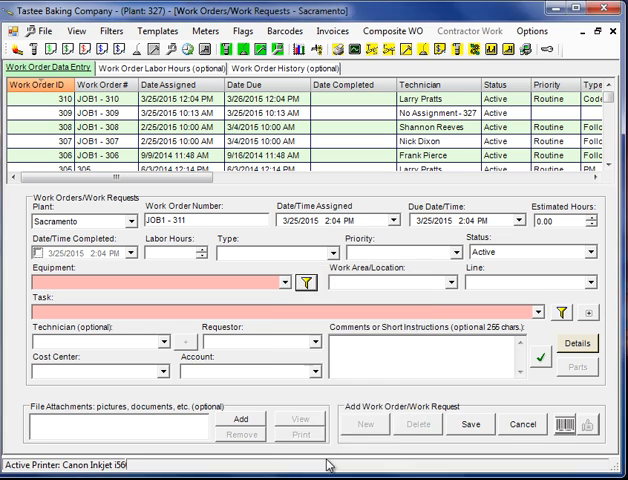
Choose Dough Mixer #1 from the Equipment list for the new work order
{"action": "left_click", "coordinate": [288, 282]}
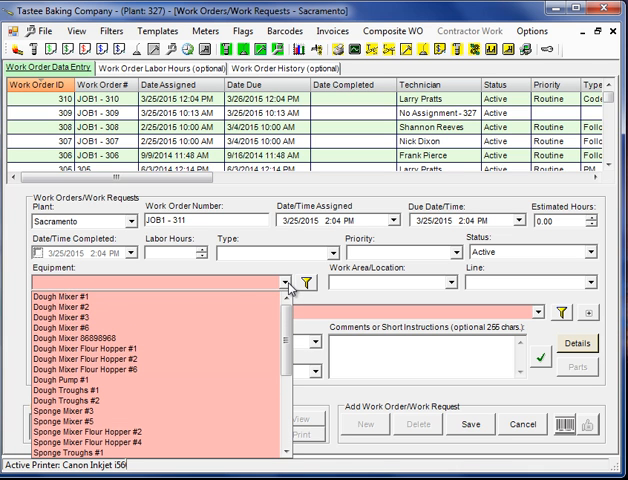
{"action": "left_click", "coordinate": [70, 292]}
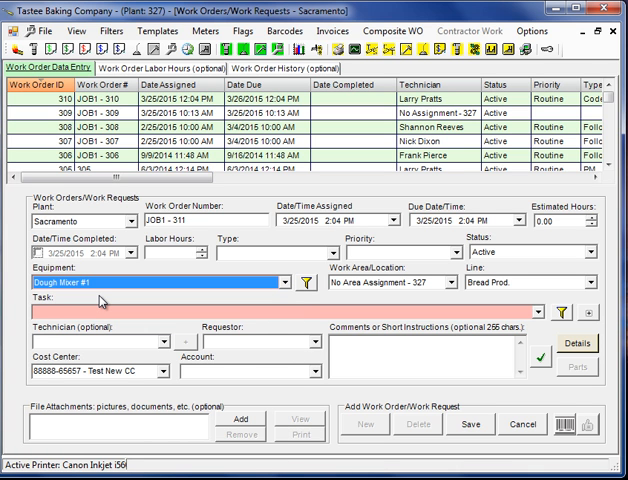
{"action": "mouse_move", "coordinate": [312, 288]}
{"action": "type", "text": "Oil Breaker Connecting Rod"}
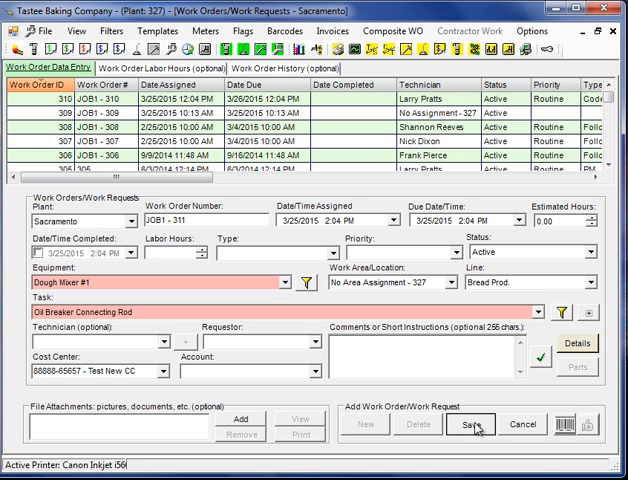
Save the new work order as work order #311
{"action": "left_click", "coordinate": [472, 424]}
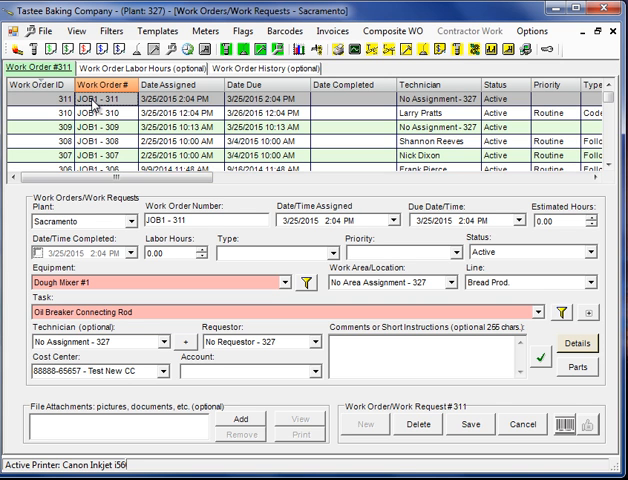
{"action": "mouse_move", "coordinate": [212, 268]}
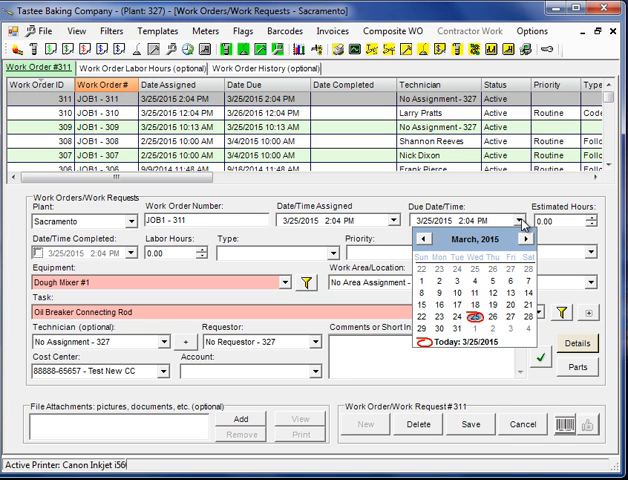
{"action": "mouse_move", "coordinate": [500, 322]}
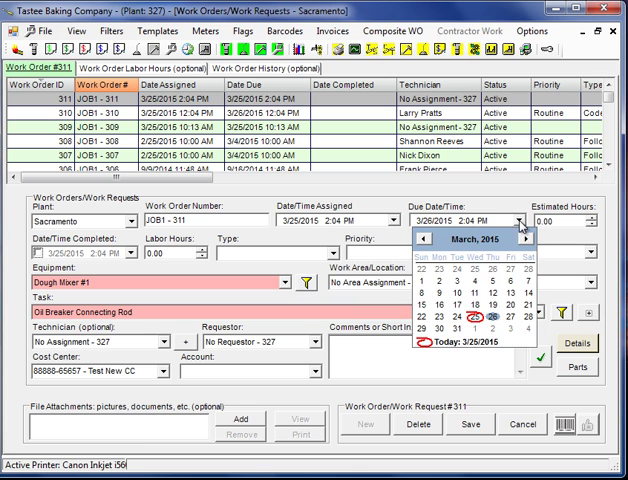
{"action": "left_click", "coordinate": [490, 242]}
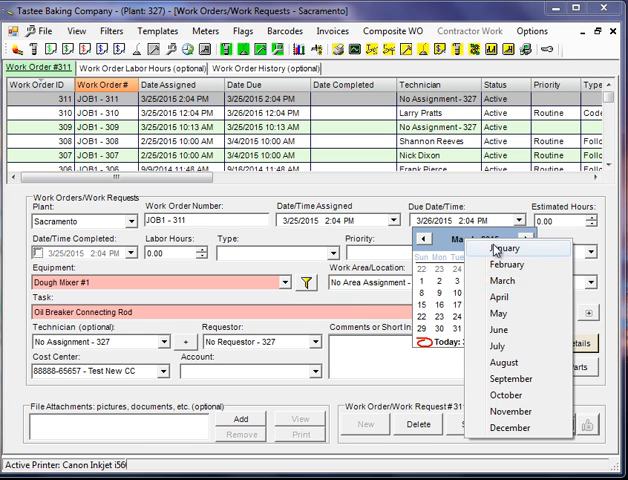
{"action": "left_click", "coordinate": [488, 284]}
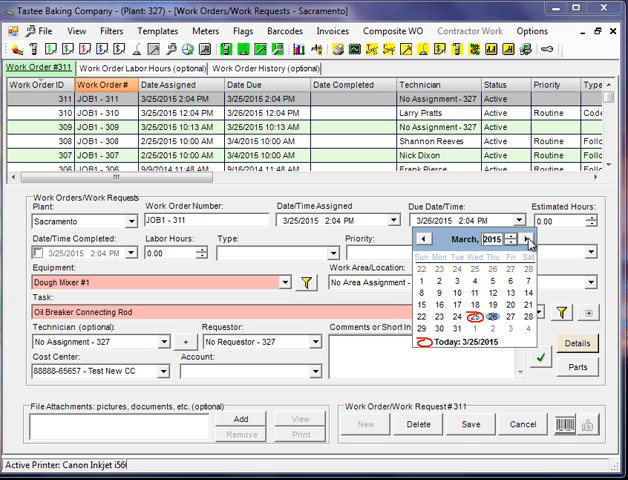
{"action": "left_click", "coordinate": [542, 244]}
{"action": "type", "text": "0.6"}
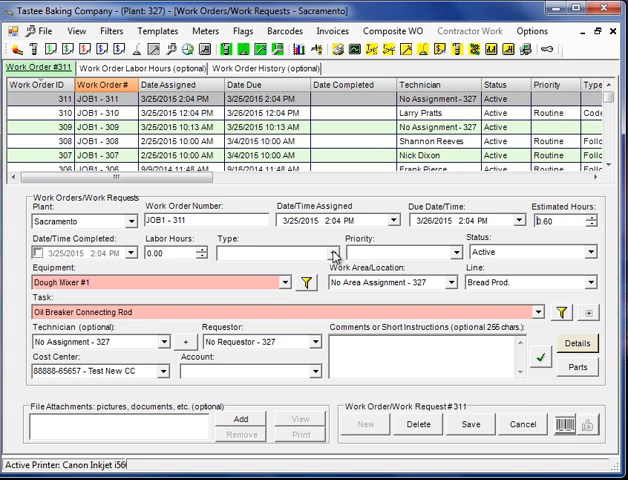
{"action": "left_click", "coordinate": [332, 252]}
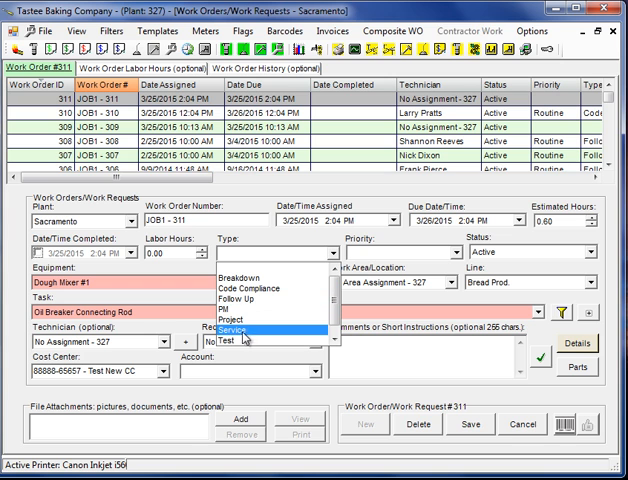
{"action": "mouse_move", "coordinate": [250, 300]}
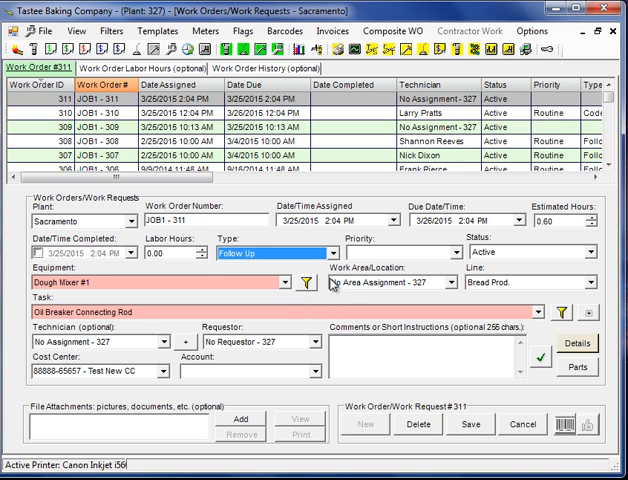
{"action": "left_click", "coordinate": [336, 252]}
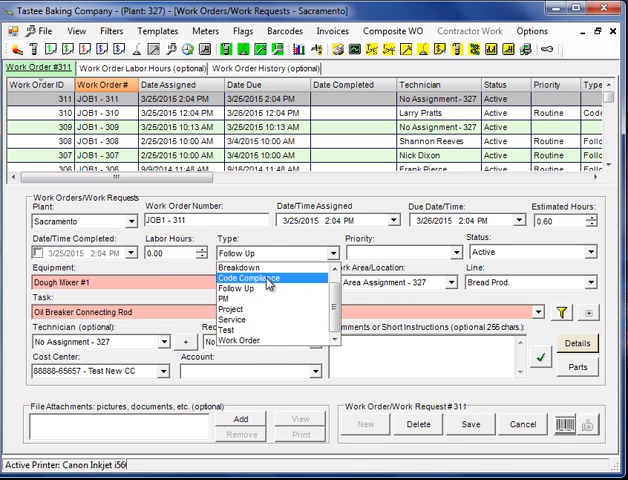
{"action": "left_click", "coordinate": [458, 260]}
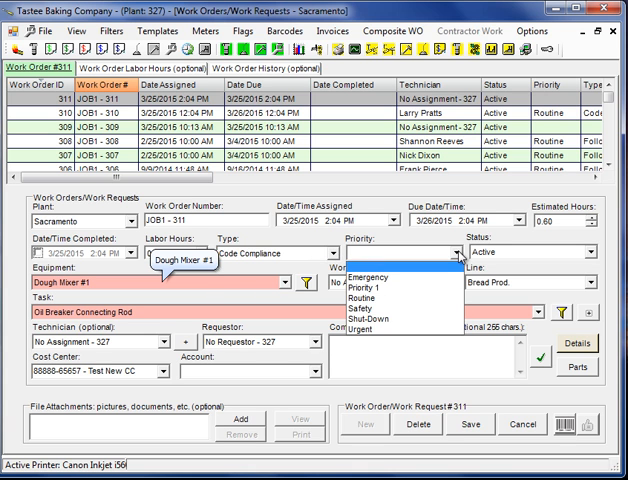
{"action": "left_click", "coordinate": [364, 296]}
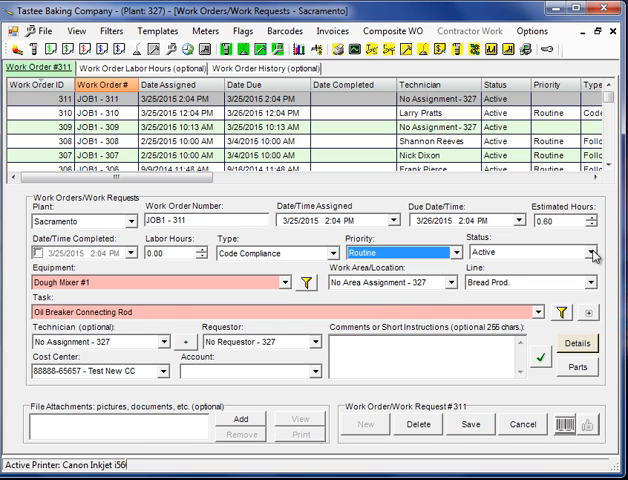
{"action": "left_click", "coordinate": [164, 344]}
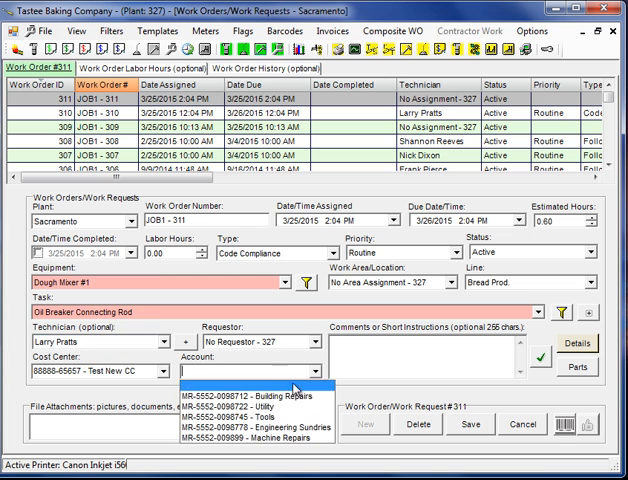
{"action": "left_click", "coordinate": [250, 392]}
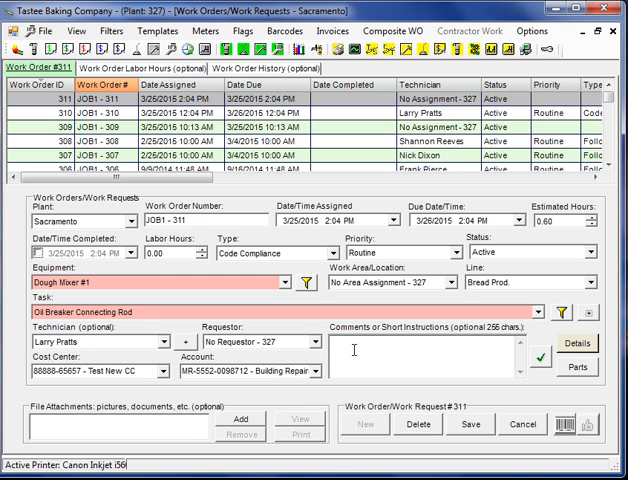
Enter "Instructions for oiling connecting rod" in the work order's comments box
{"action": "type", "text": "Ins"}
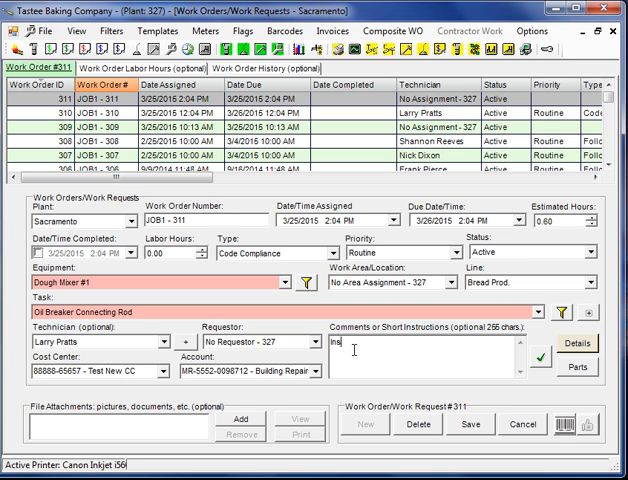
{"action": "type", "text": "tructions"}
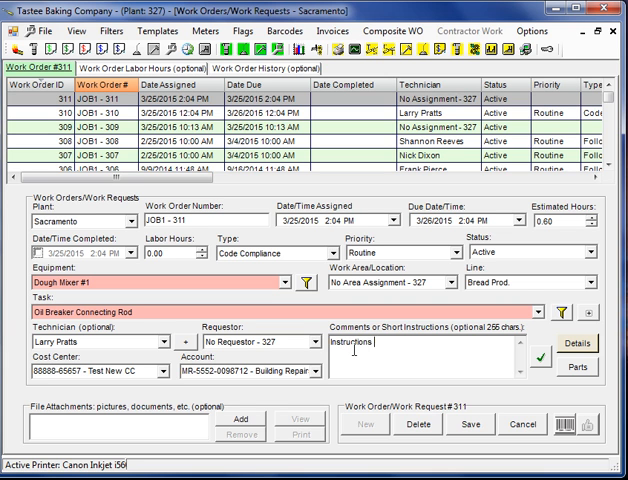
{"action": "type", "text": "for"}
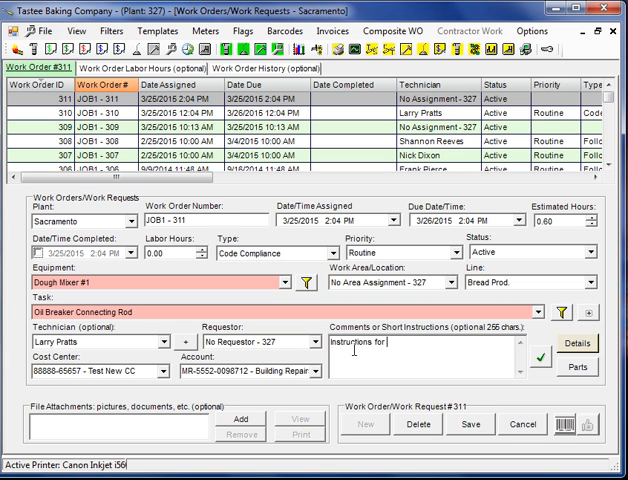
{"action": "type", "text": "oiling c"}
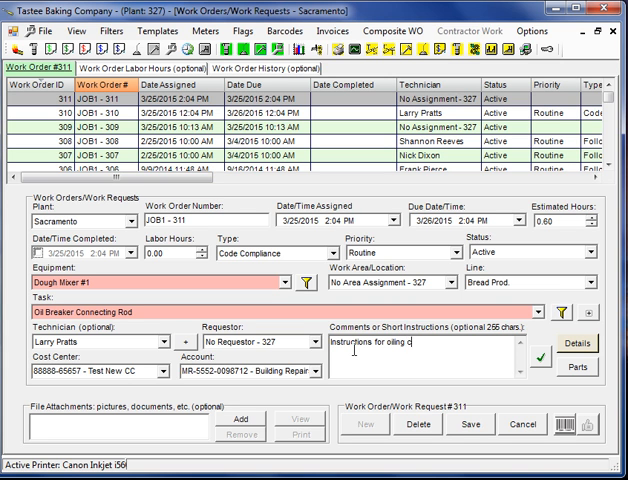
{"action": "type", "text": "onnecting rod"}
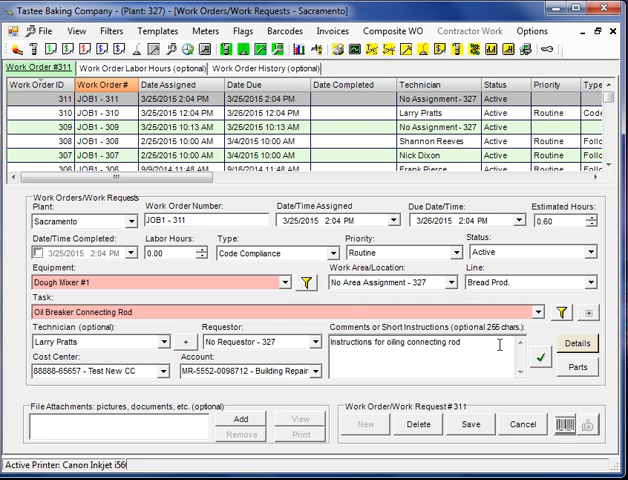
Load the oil change checklist RTF into work order 311's details and confirm with OK
{"action": "left_click", "coordinate": [576, 344]}
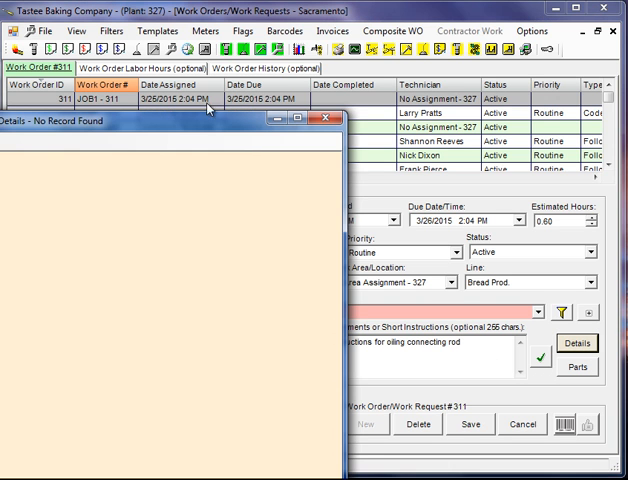
{"action": "left_click", "coordinate": [576, 344]}
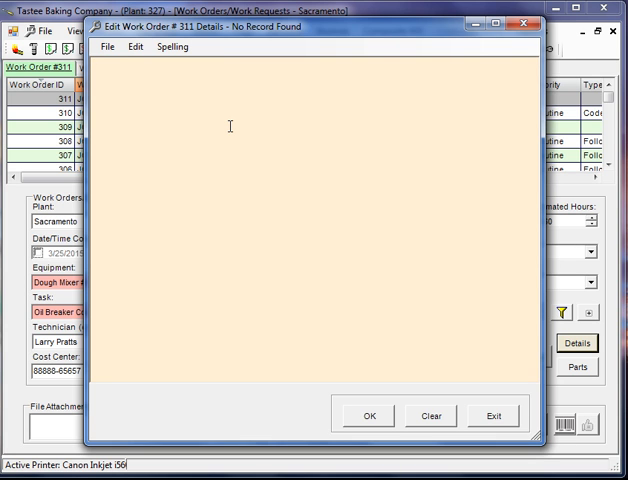
{"action": "left_click", "coordinate": [108, 46]}
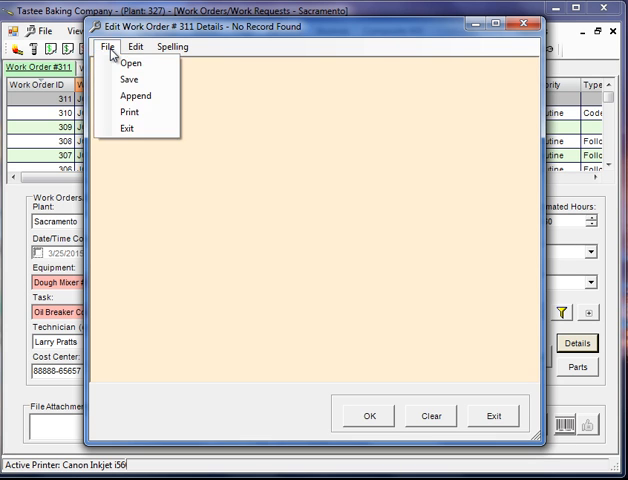
{"action": "left_click", "coordinate": [132, 62]}
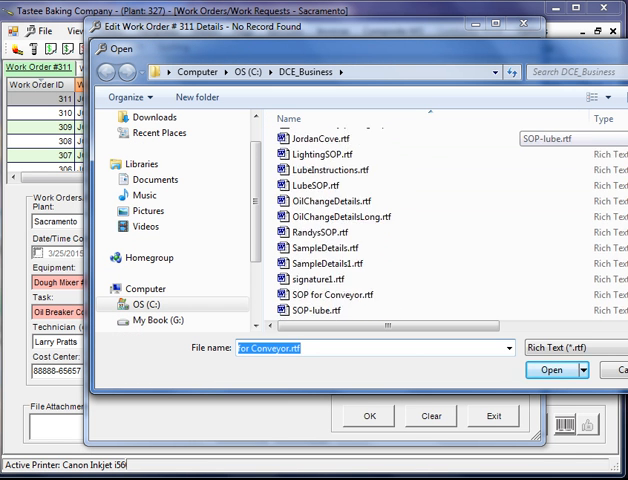
{"action": "scroll", "scroll_direction": "up", "scroll_amount": 3}
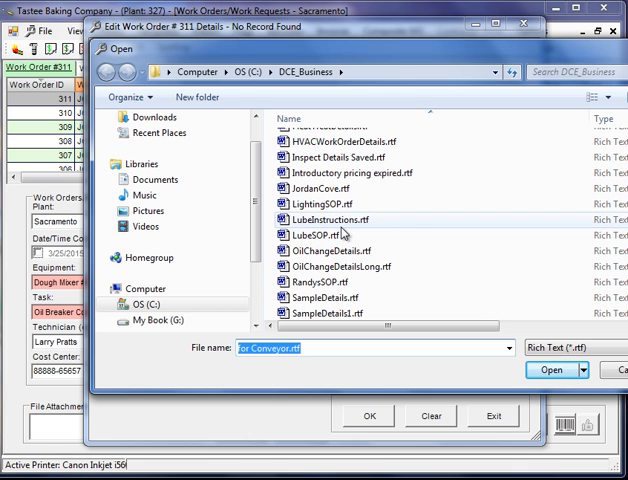
{"action": "left_click", "coordinate": [548, 370]}
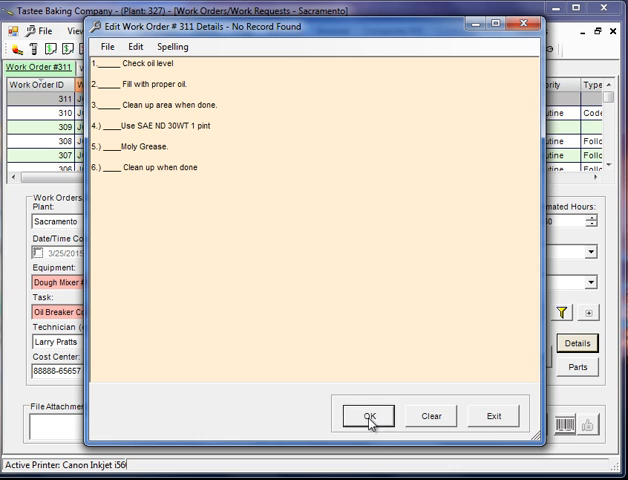
{"action": "left_click", "coordinate": [368, 416]}
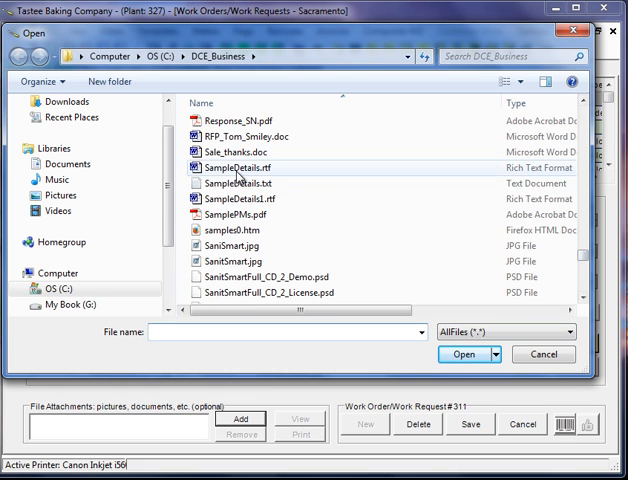
Attach SampleDetails.rtf and Task Descriptions.html to work order 311
{"action": "left_click", "coordinate": [240, 420]}
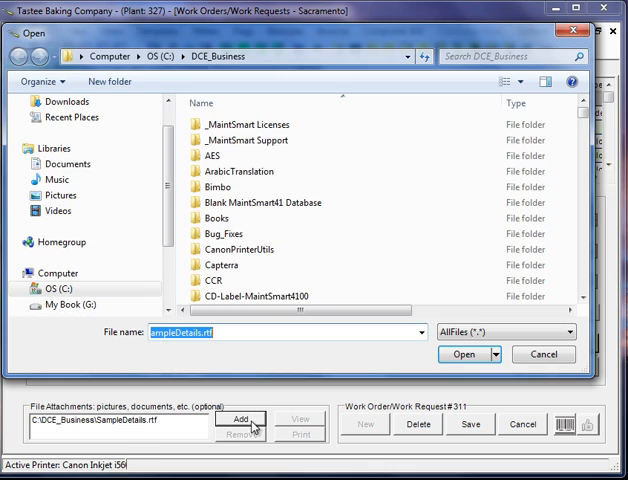
{"action": "scroll", "scroll_direction": "down", "scroll_amount": 3}
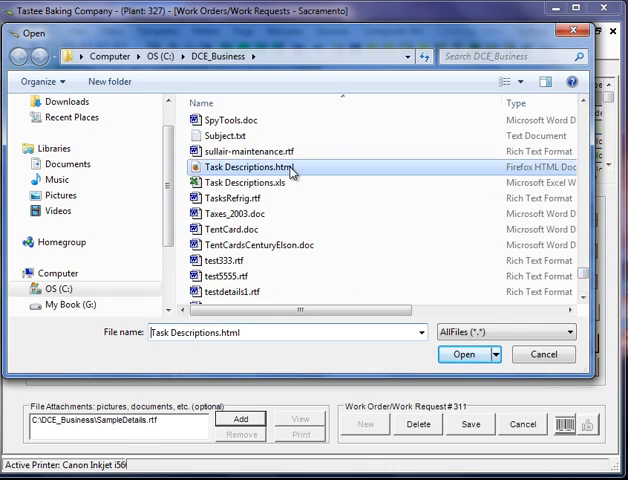
{"action": "left_click", "coordinate": [464, 354]}
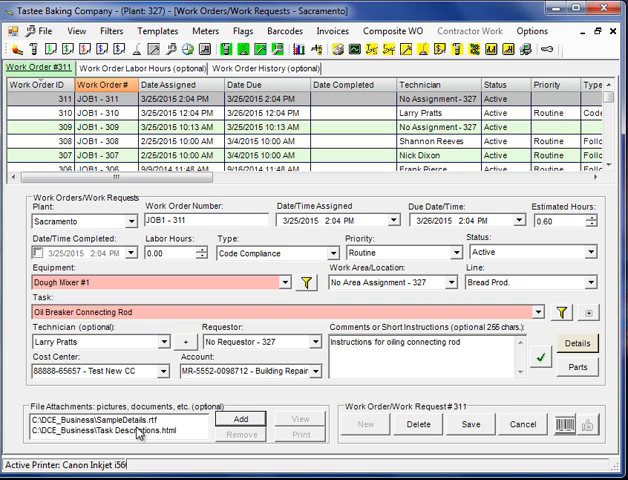
{"action": "mouse_move", "coordinate": [452, 440]}
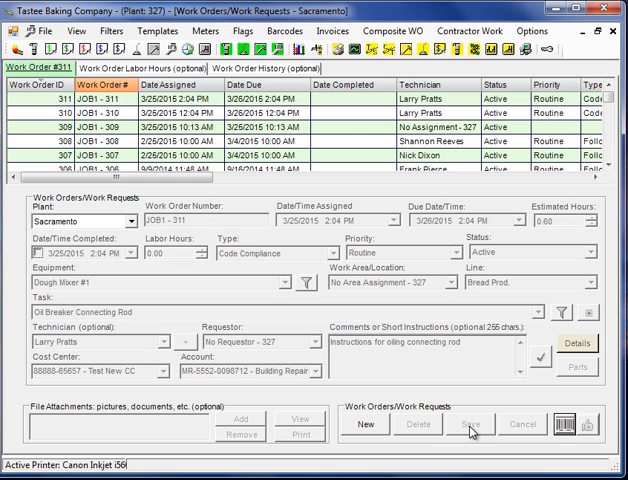
{"action": "mouse_move", "coordinate": [308, 102]}
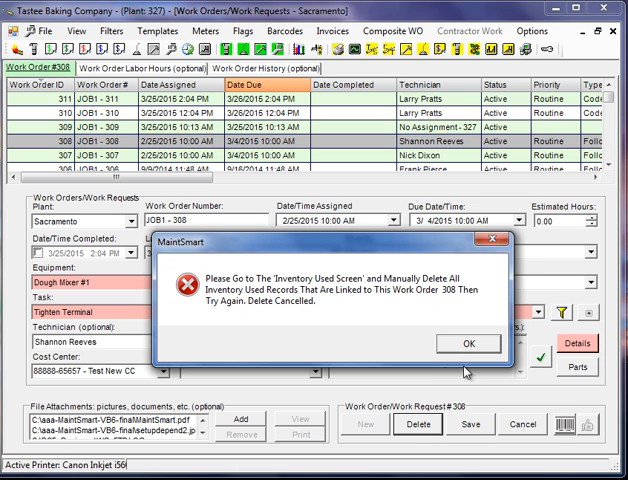
{"action": "mouse_move", "coordinate": [430, 312]}
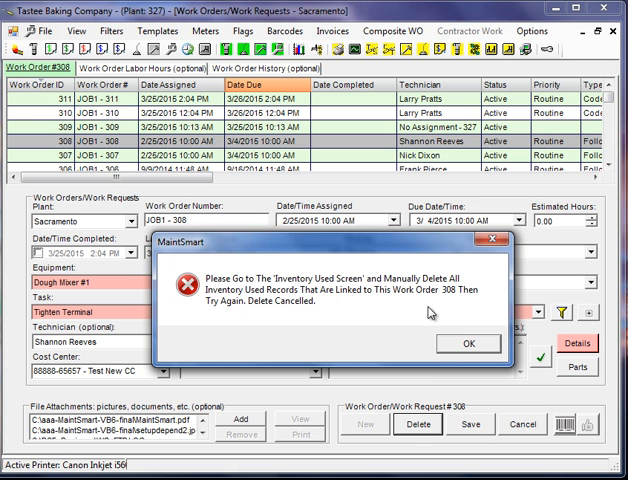
{"action": "mouse_move", "coordinate": [478, 348]}
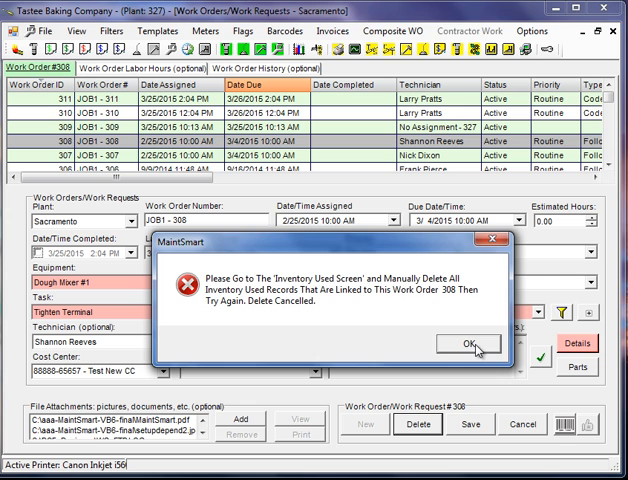
Acknowledge the inventory-used warning cancelling deletion of work order 308
{"action": "left_click", "coordinate": [456, 344]}
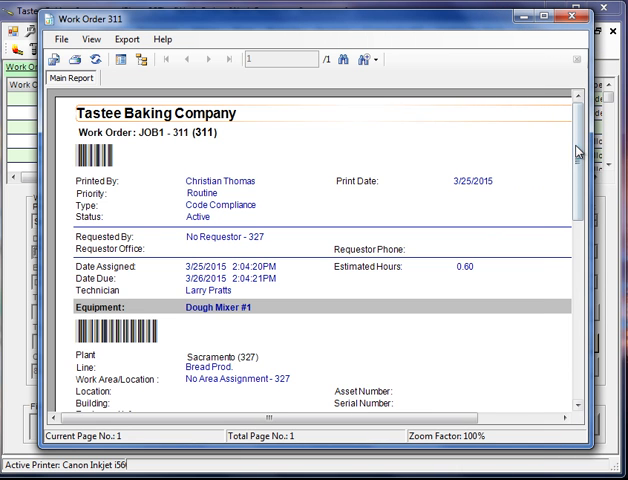
Review the work order 311 report preview and close it
{"action": "scroll", "scroll_direction": "down", "scroll_amount": 3}
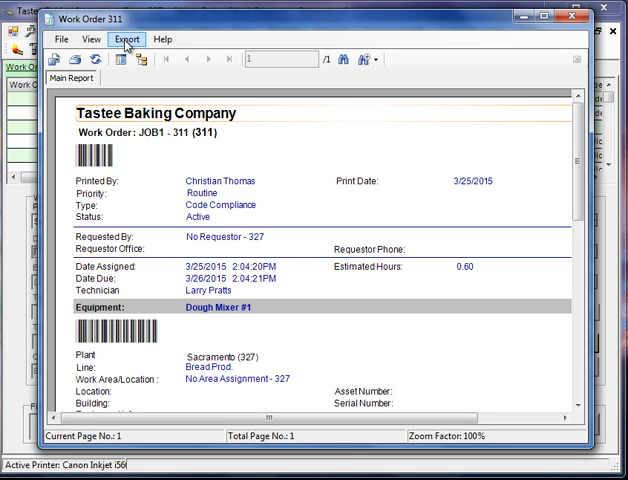
{"action": "mouse_move", "coordinate": [512, 58]}
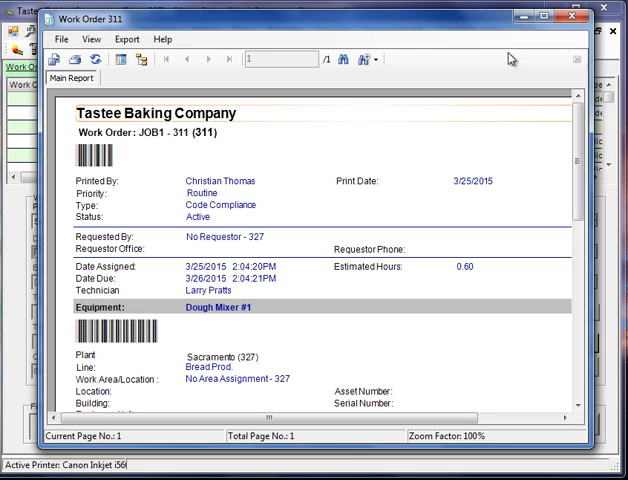
{"action": "mouse_move", "coordinate": [228, 60]}
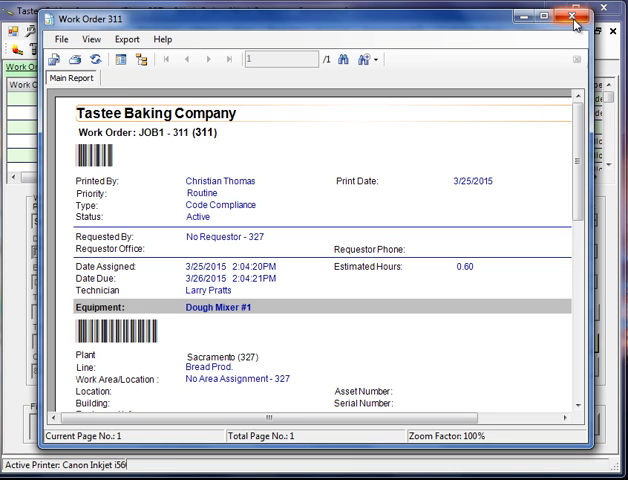
{"action": "mouse_move", "coordinate": [572, 16]}
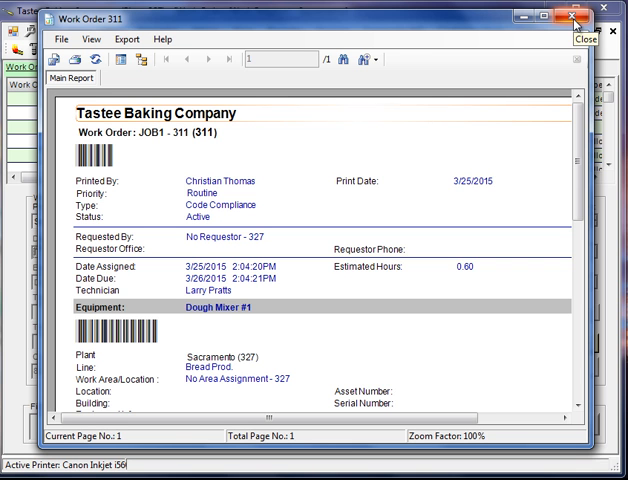
{"action": "left_click", "coordinate": [574, 18]}
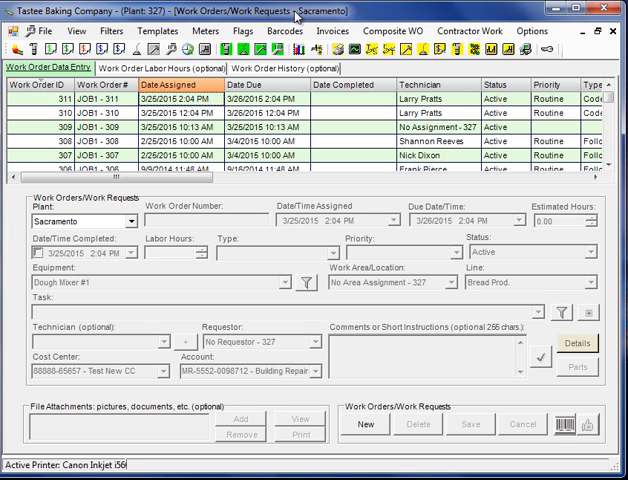
{"action": "mouse_move", "coordinate": [348, 192]}
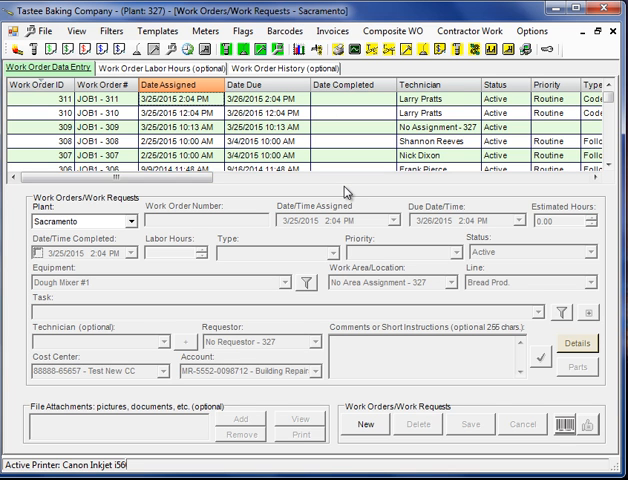